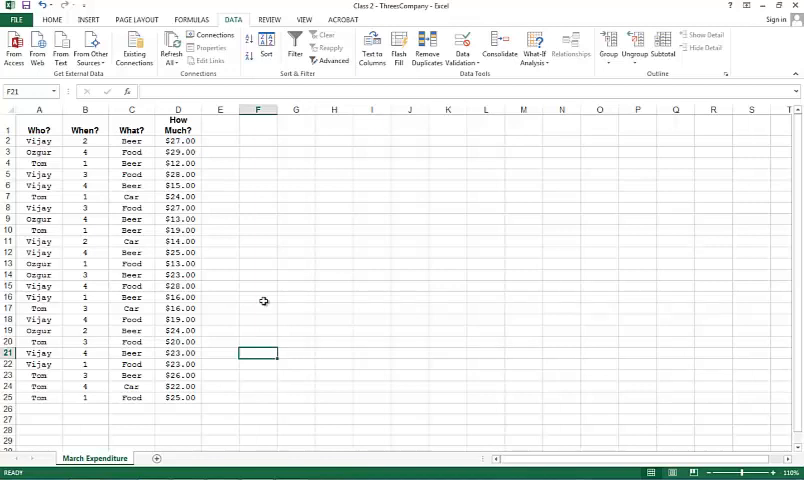
pyautogui.moveTo(131, 197)
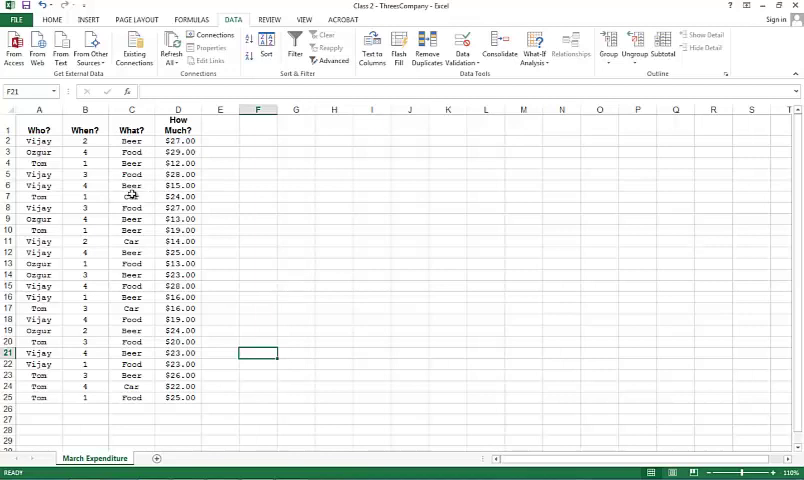
pyautogui.moveTo(110, 168)
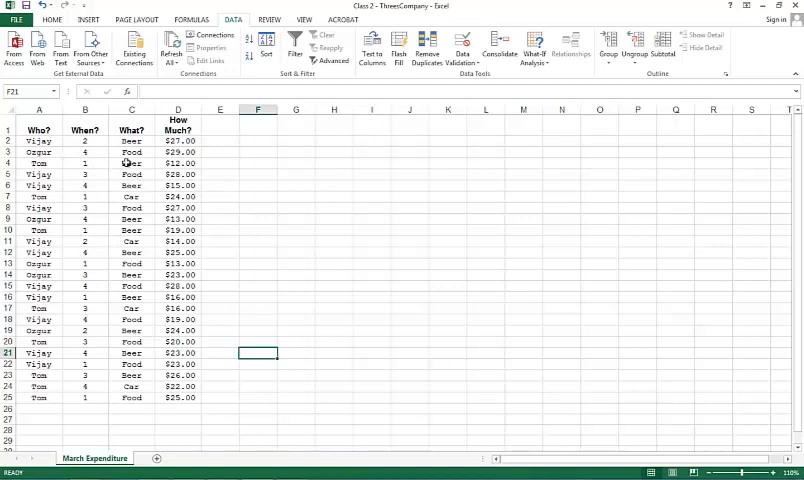
pyautogui.moveTo(70, 206)
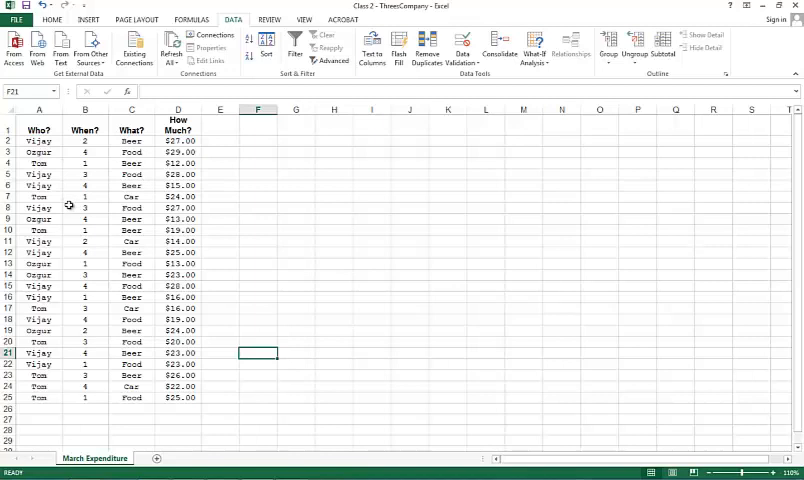
pyautogui.moveTo(101, 205)
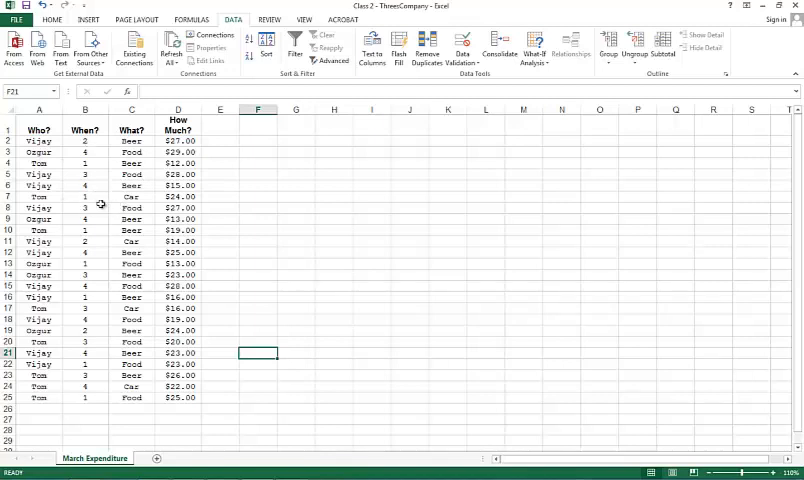
pyautogui.moveTo(88, 164)
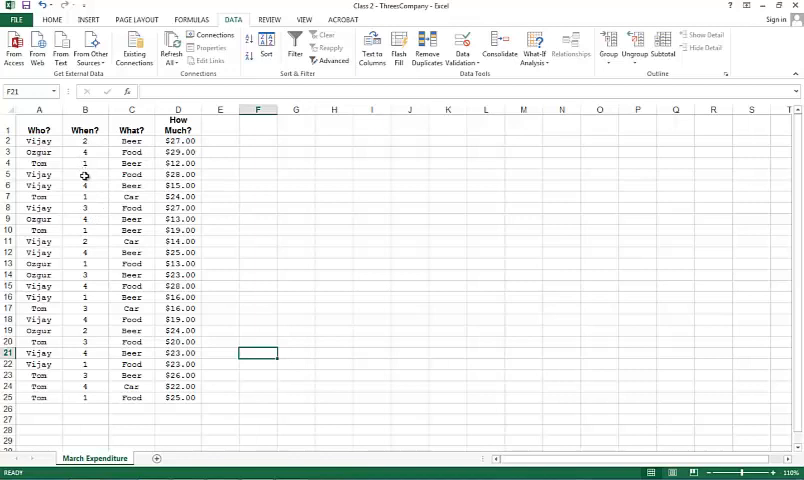
# Select a week cell in the When? column and bring up the editing and sort commands
pyautogui.click(85, 175)
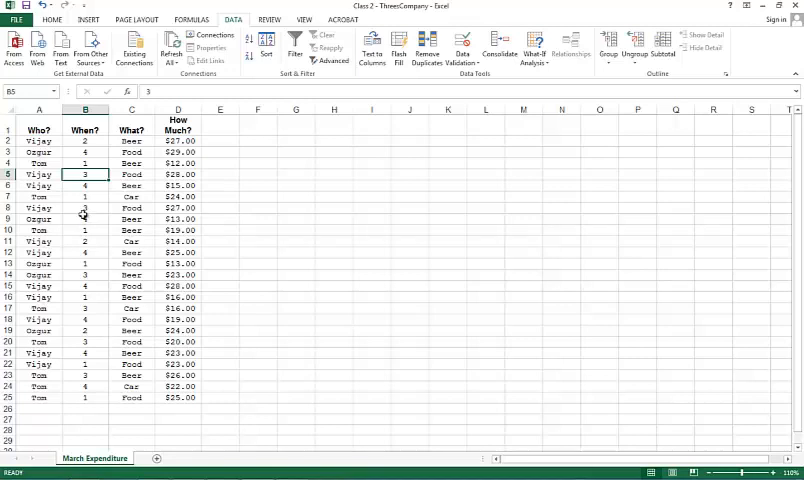
pyautogui.click(53, 18)
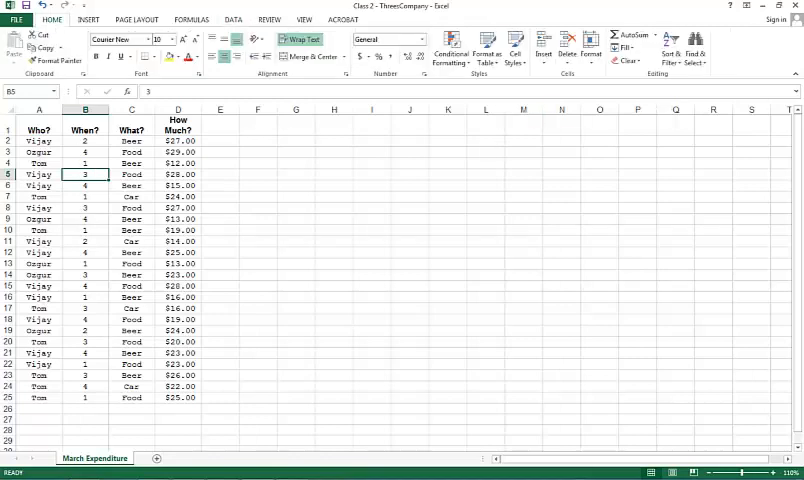
pyautogui.click(668, 42)
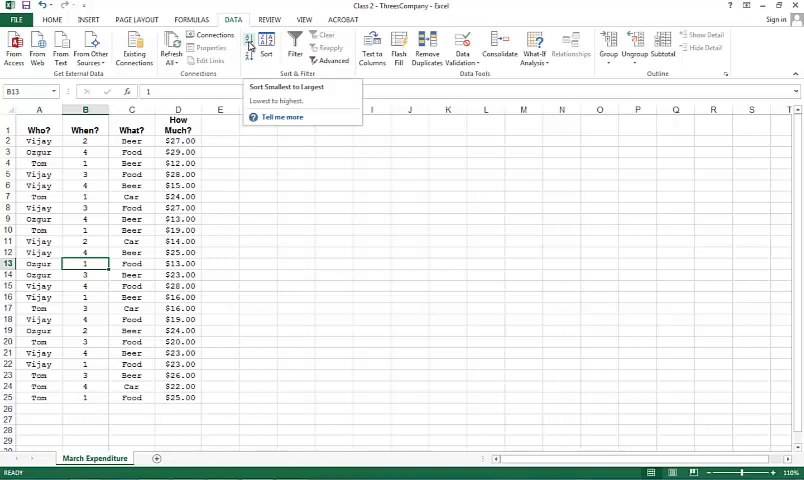
pyautogui.moveTo(250, 45)
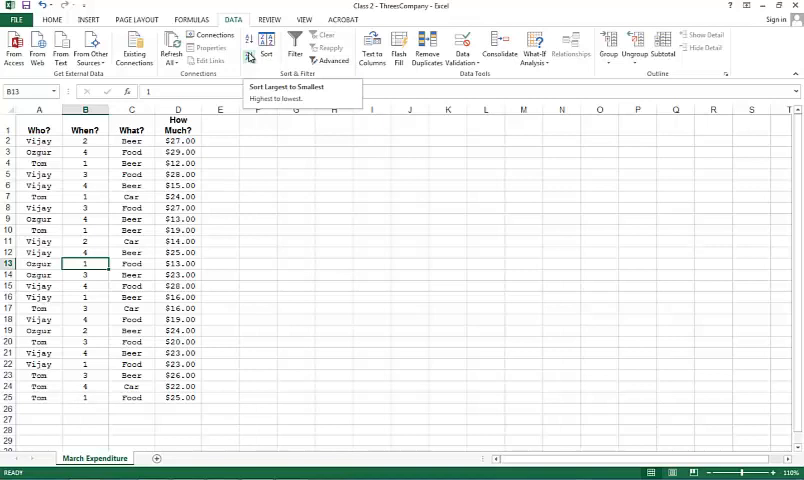
pyautogui.moveTo(266, 55)
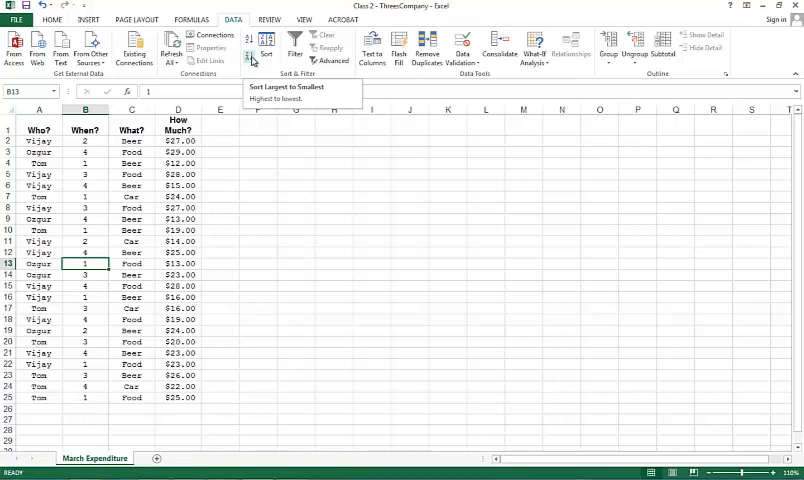
pyautogui.moveTo(251, 50)
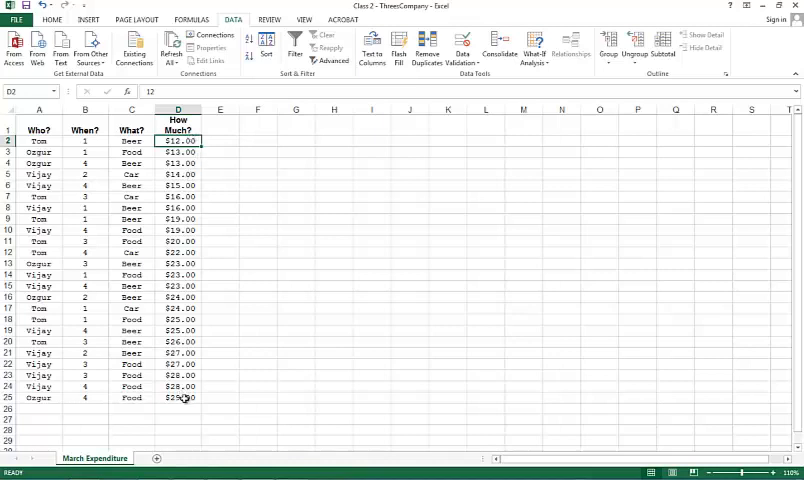
# Check the $29.00 and $12.00 amounts, then sort How Much? from largest to smallest
pyautogui.click(186, 398)
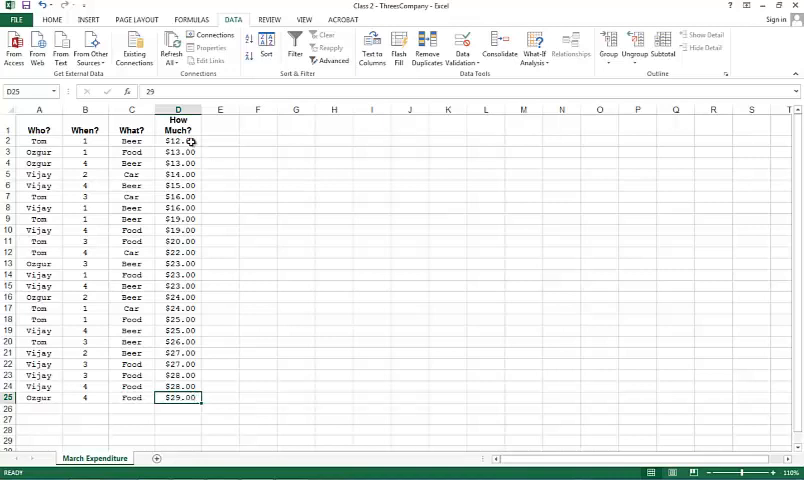
pyautogui.click(178, 140)
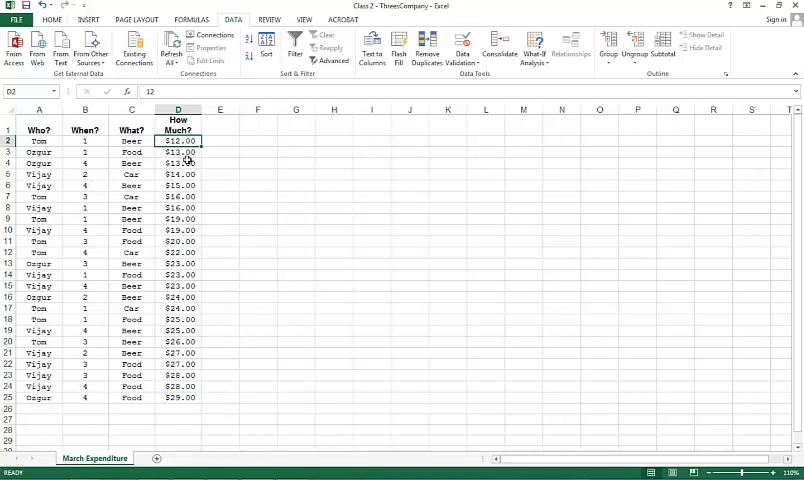
pyautogui.moveTo(184, 141)
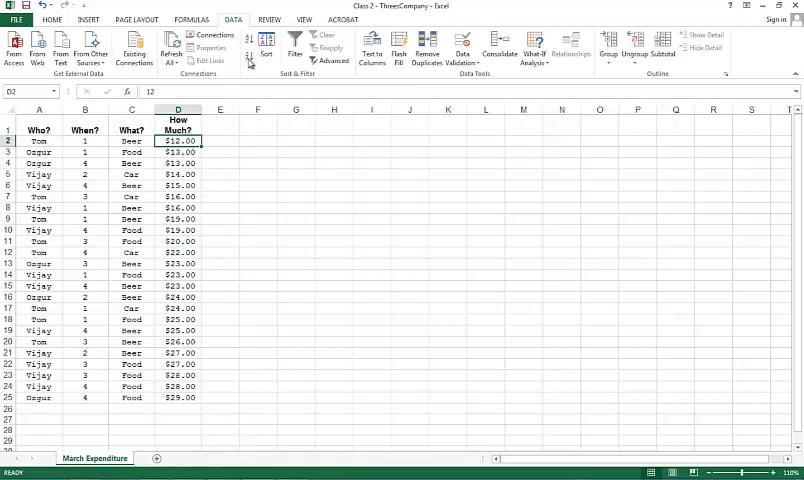
pyautogui.click(256, 51)
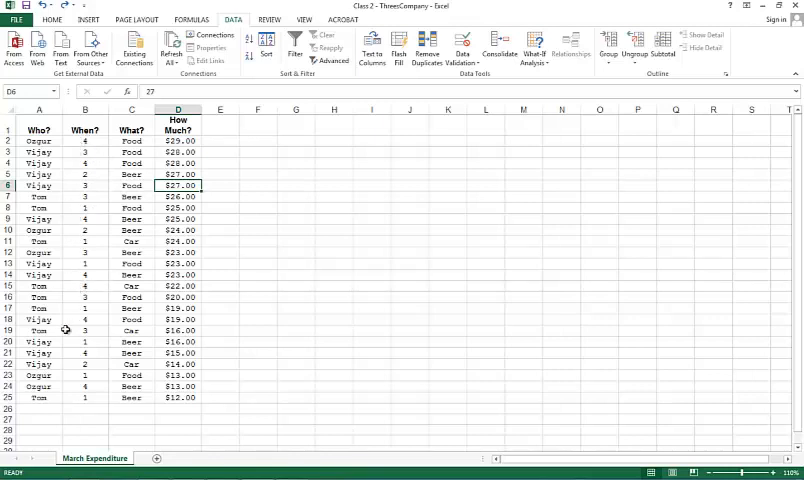
pyautogui.moveTo(77, 204)
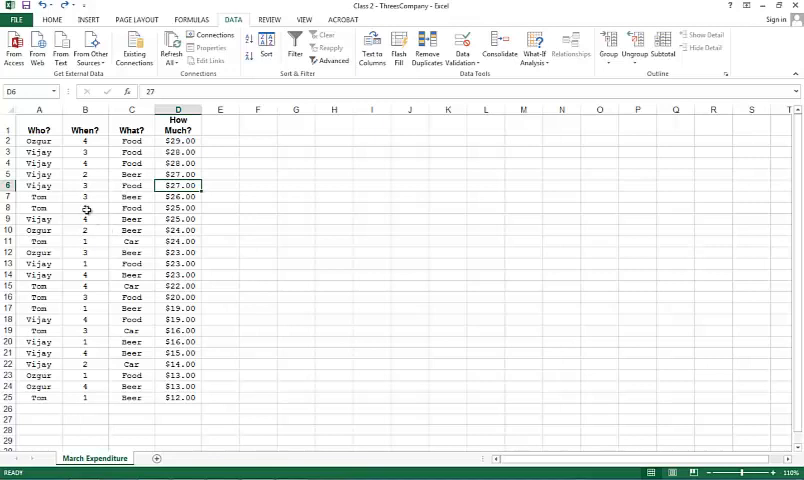
pyautogui.click(85, 208)
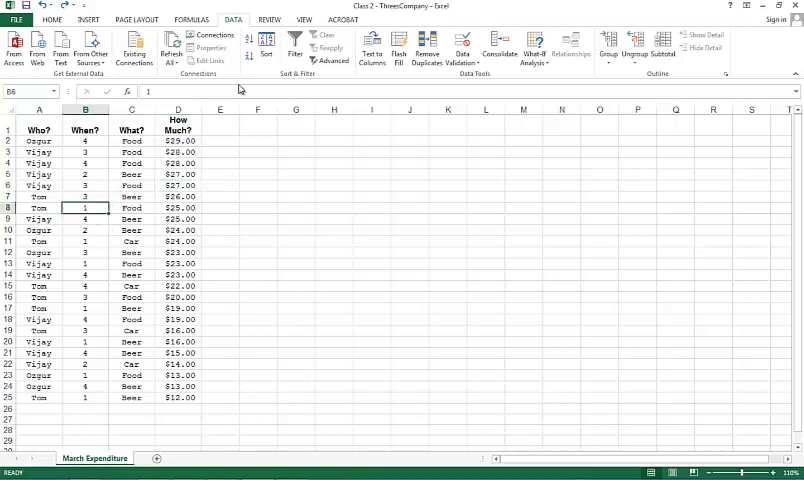
pyautogui.moveTo(270, 48)
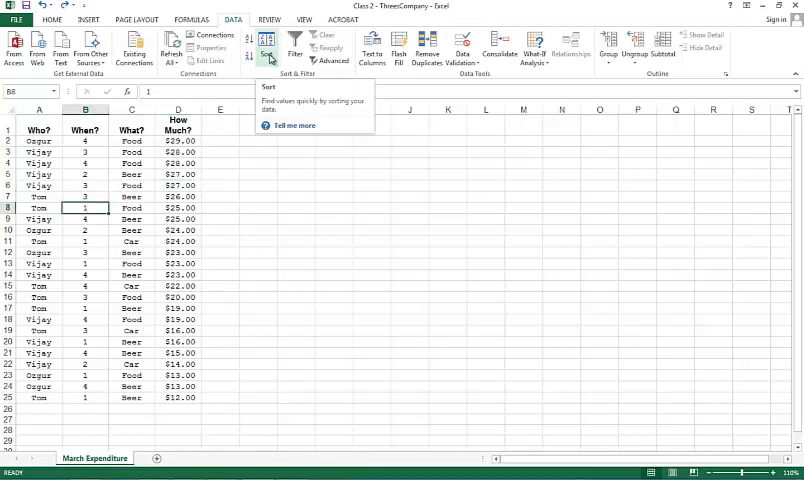
# Sort the table by When? ascending, then by What? A to Z, via the Sort dialog
pyautogui.click(268, 48)
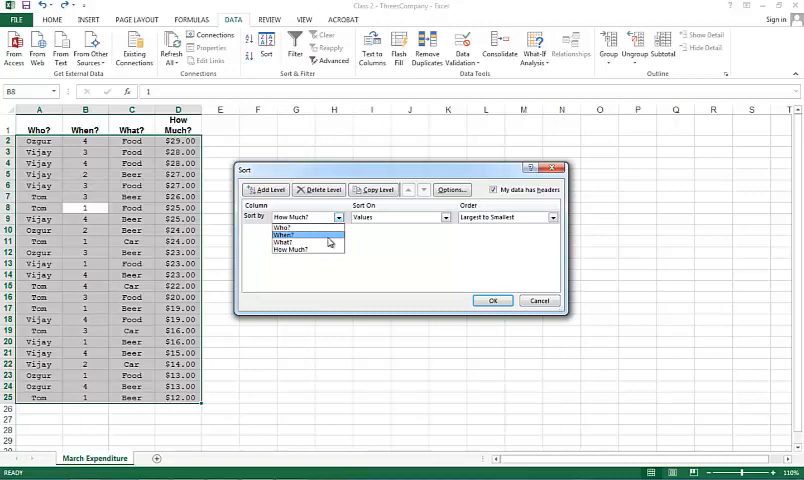
pyautogui.click(287, 234)
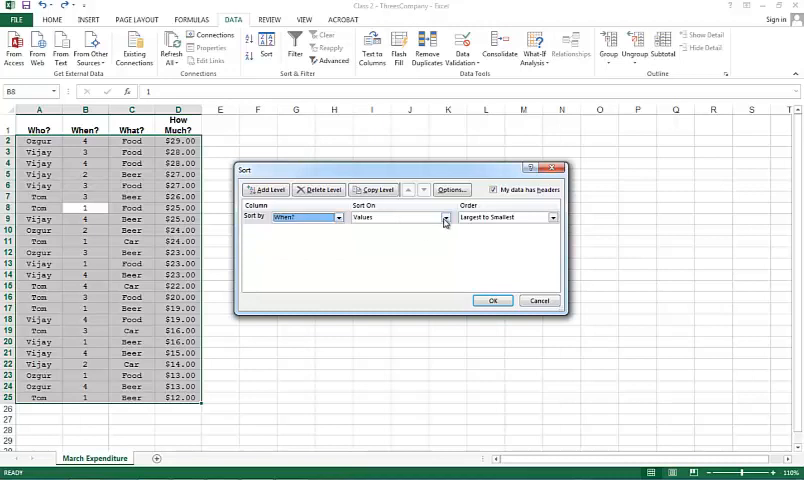
pyautogui.click(552, 217)
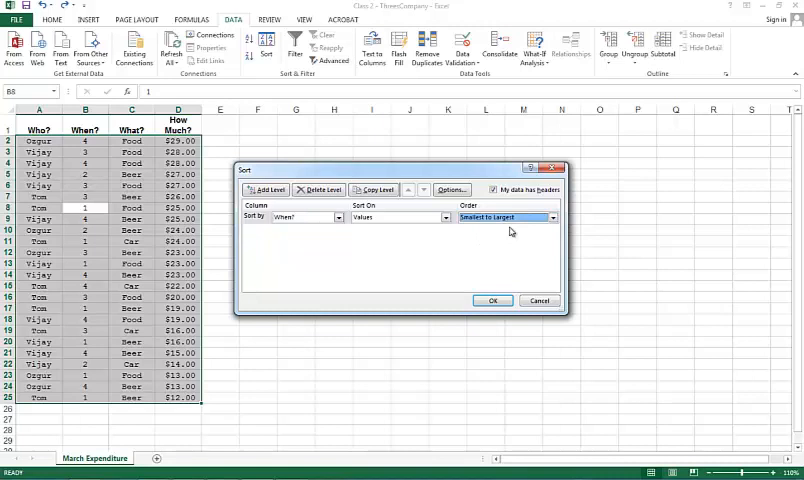
pyautogui.moveTo(323, 240)
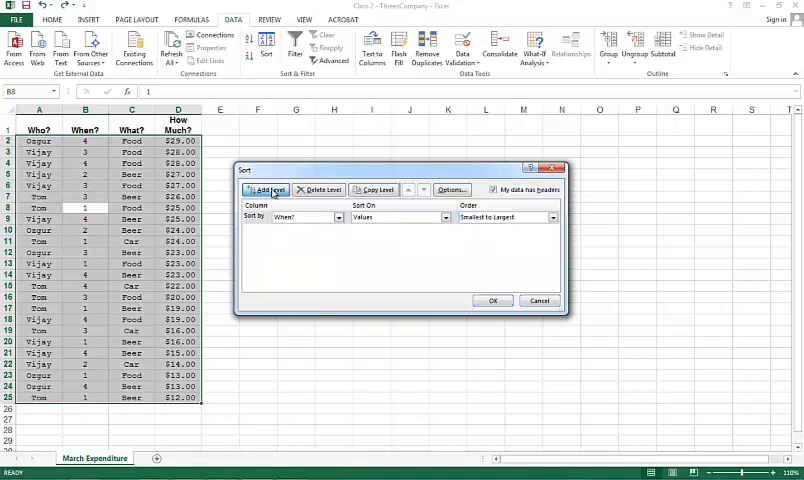
pyautogui.click(264, 189)
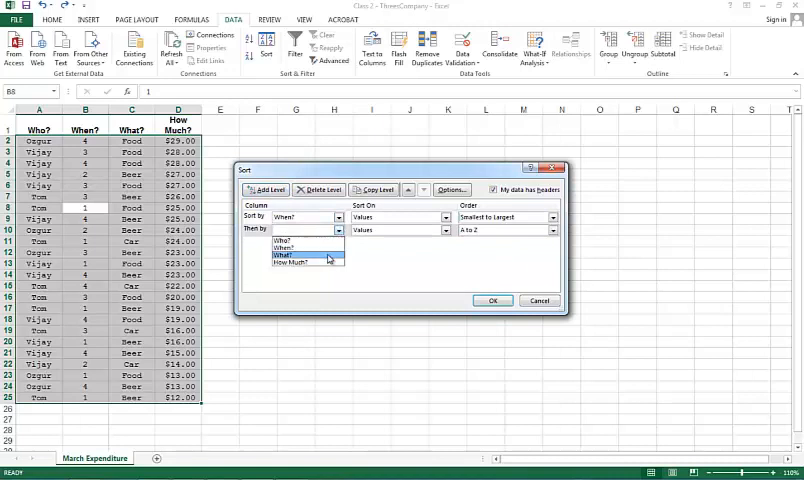
pyautogui.click(295, 273)
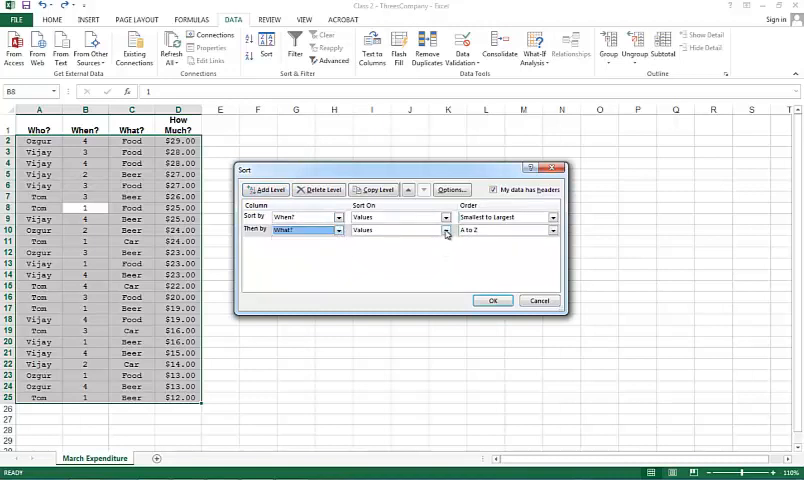
pyautogui.moveTo(505, 300)
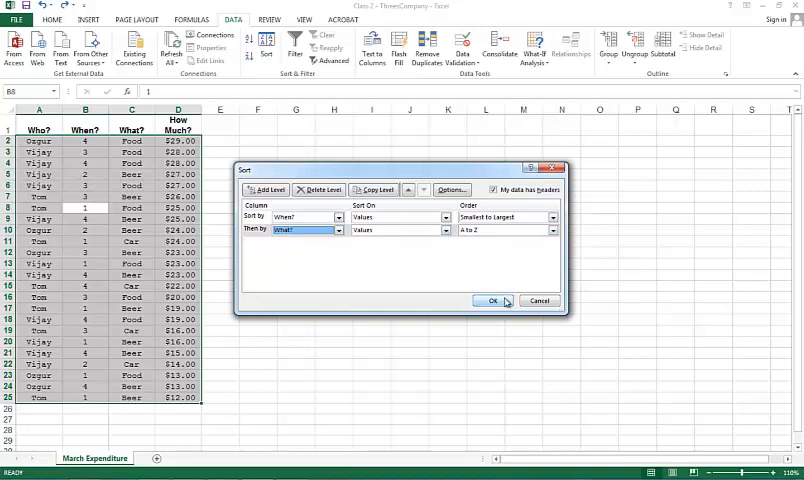
pyautogui.click(491, 300)
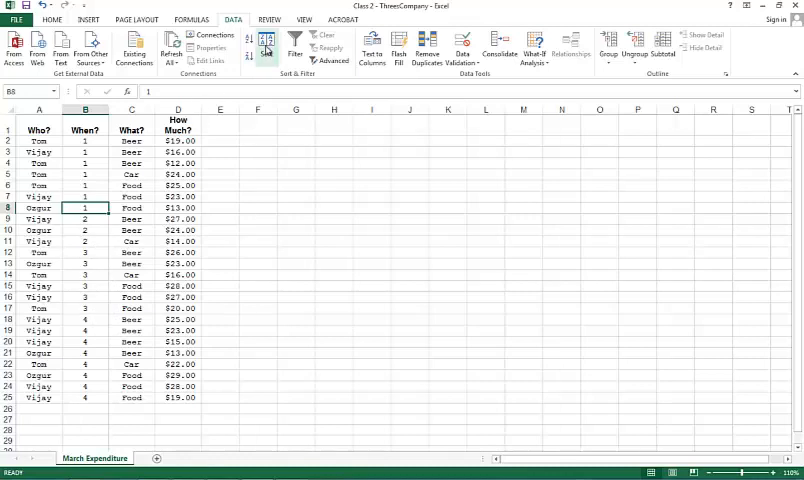
pyautogui.click(266, 47)
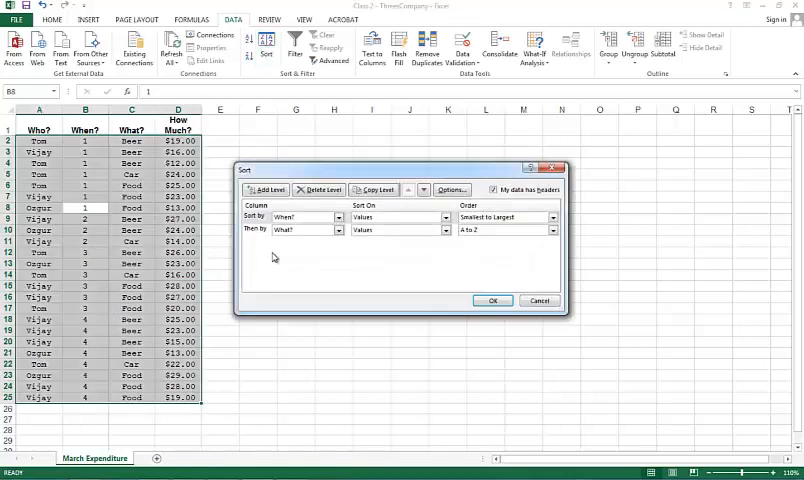
pyautogui.click(262, 230)
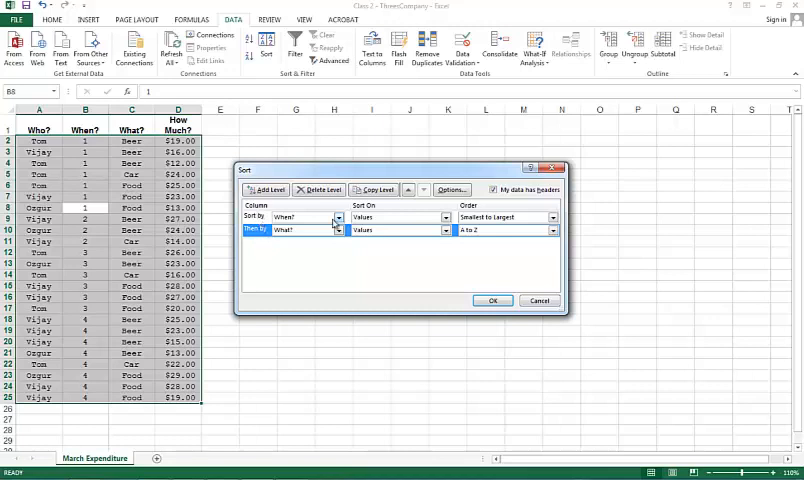
pyautogui.moveTo(408, 189)
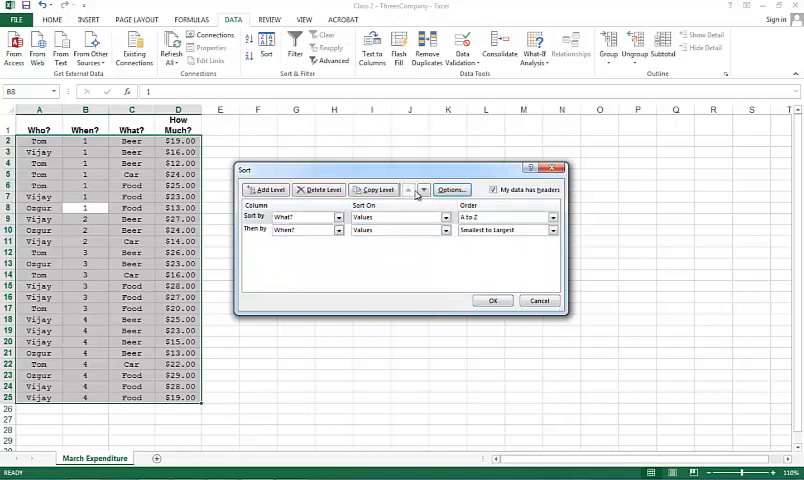
pyautogui.moveTo(421, 194)
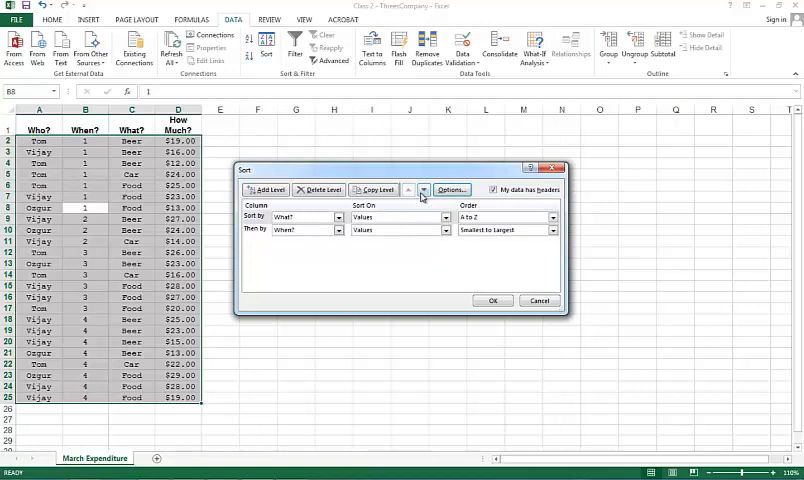
pyautogui.click(407, 189)
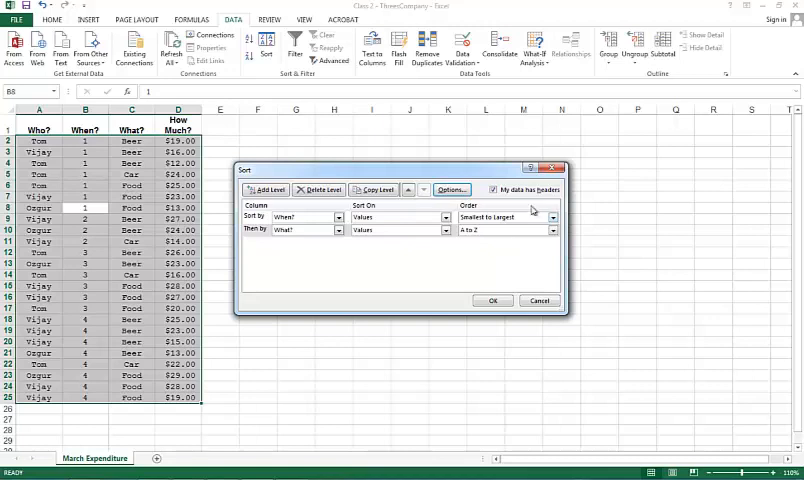
pyautogui.moveTo(552, 193)
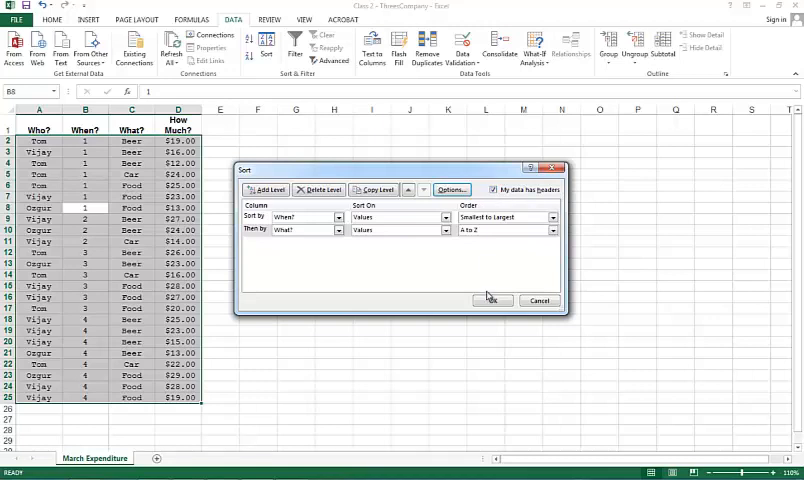
pyautogui.click(492, 300)
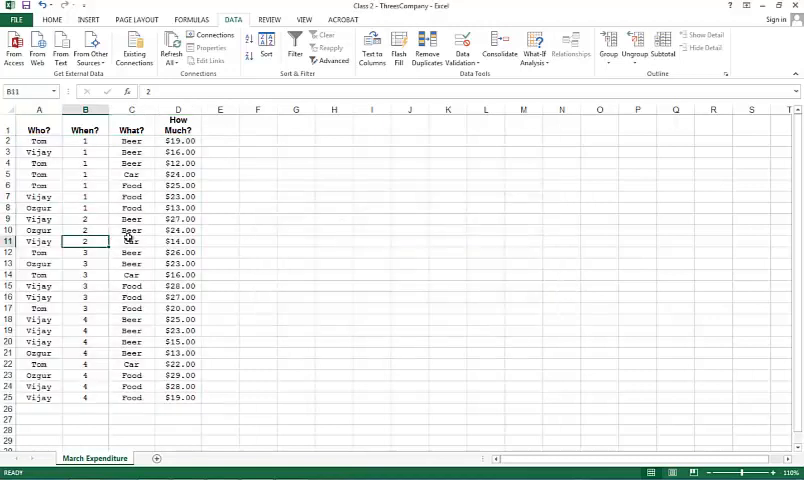
# Delete the What? level in the Sort dialog, keeping only the When? level
pyautogui.click(131, 230)
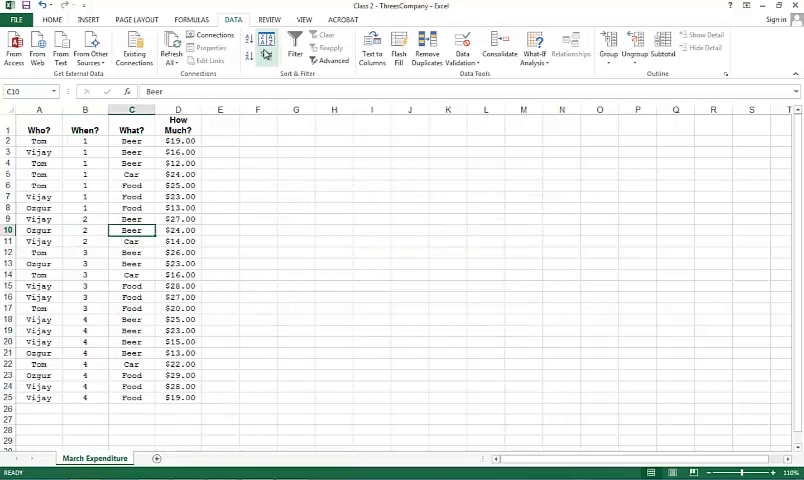
pyautogui.click(279, 48)
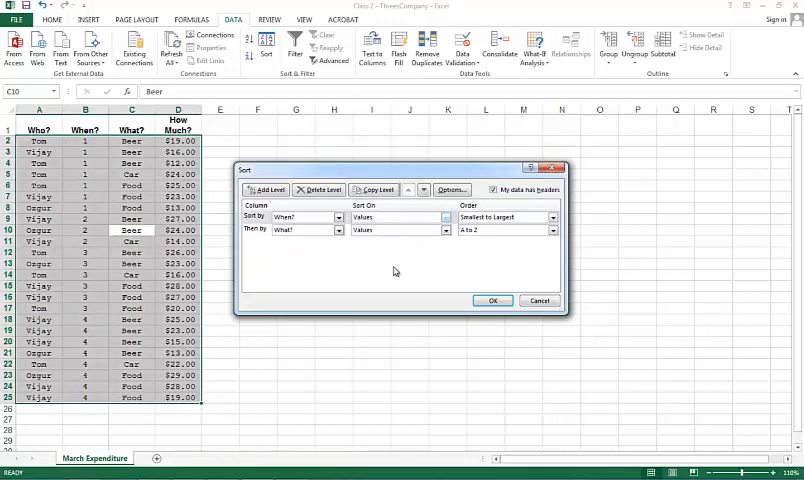
pyautogui.click(258, 229)
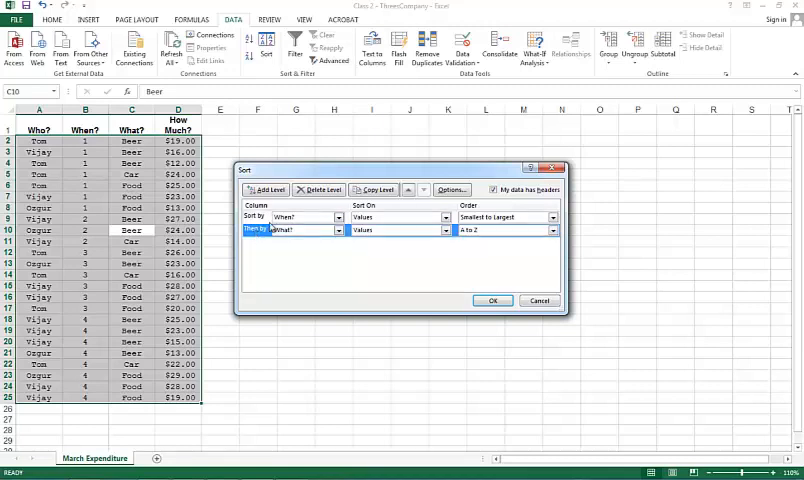
pyautogui.click(317, 189)
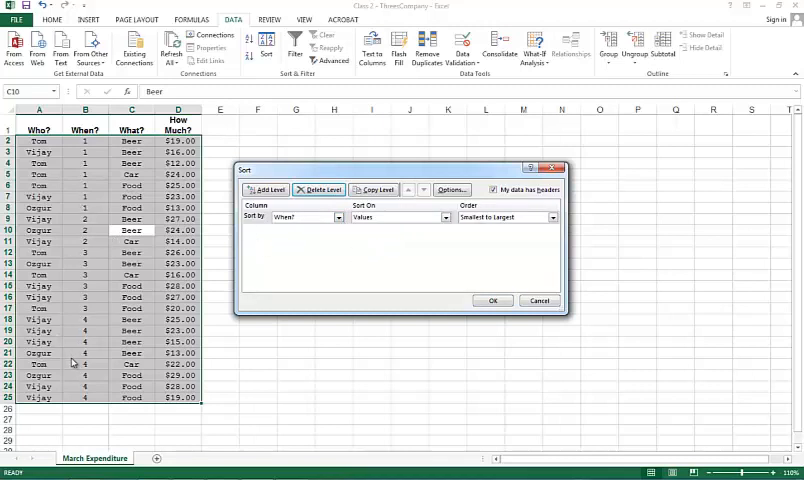
pyautogui.moveTo(550, 236)
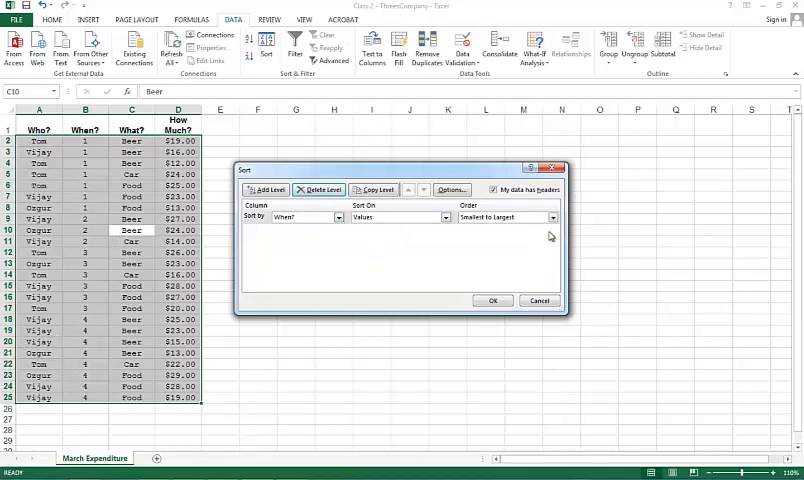
pyautogui.click(553, 217)
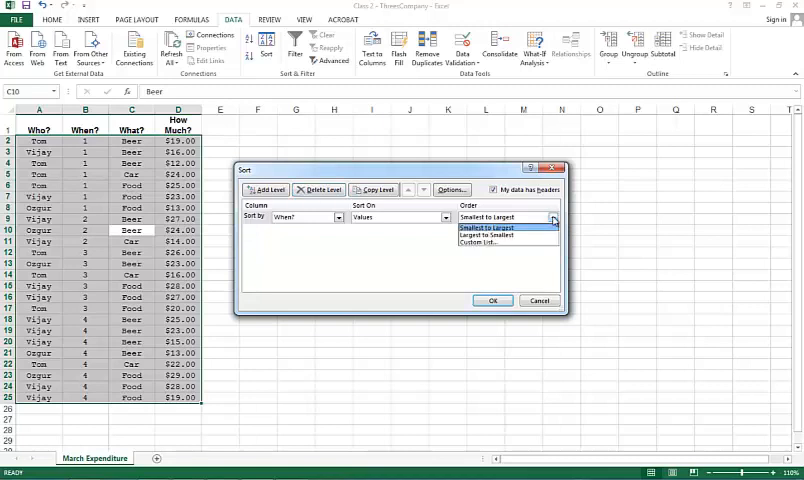
# Sort When? by a custom list with the week order 3, 2, 1, 4
pyautogui.click(482, 242)
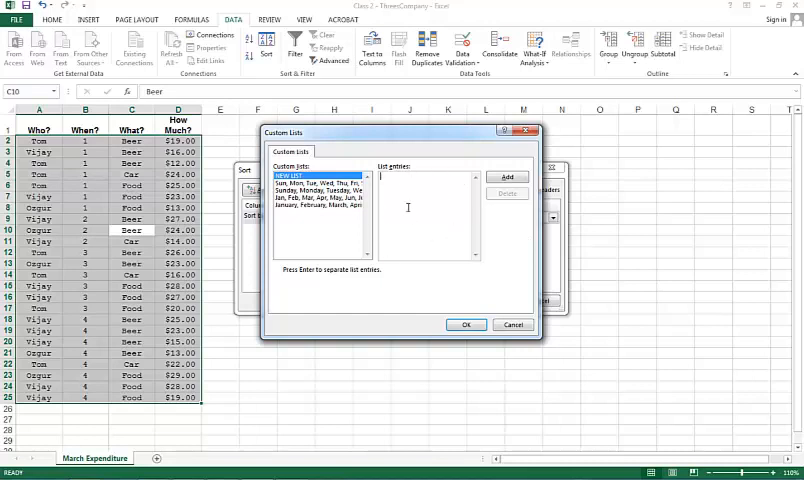
pyautogui.moveTo(428, 197)
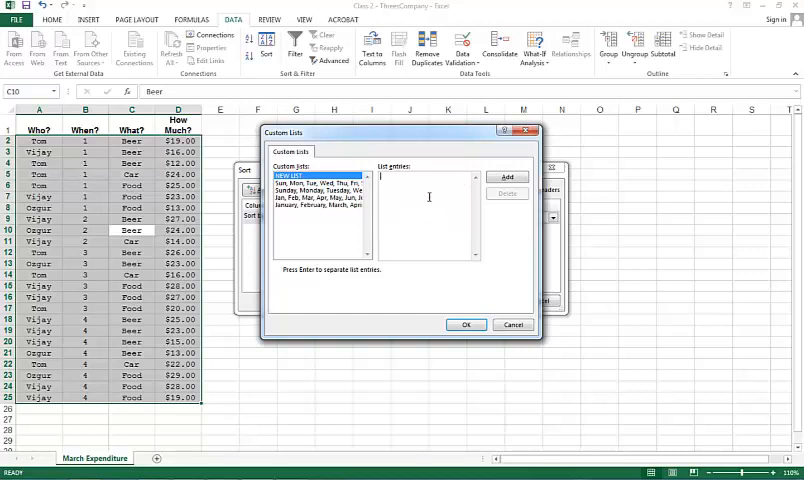
pyautogui.write('3')
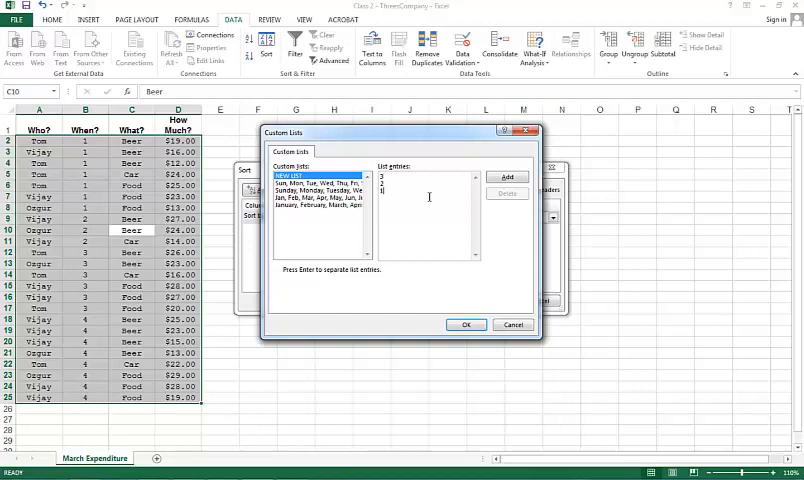
pyautogui.write('4')
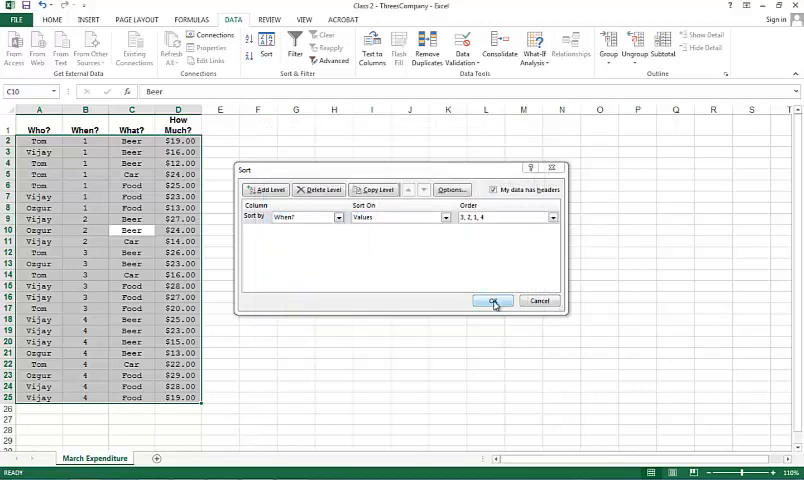
pyautogui.click(491, 301)
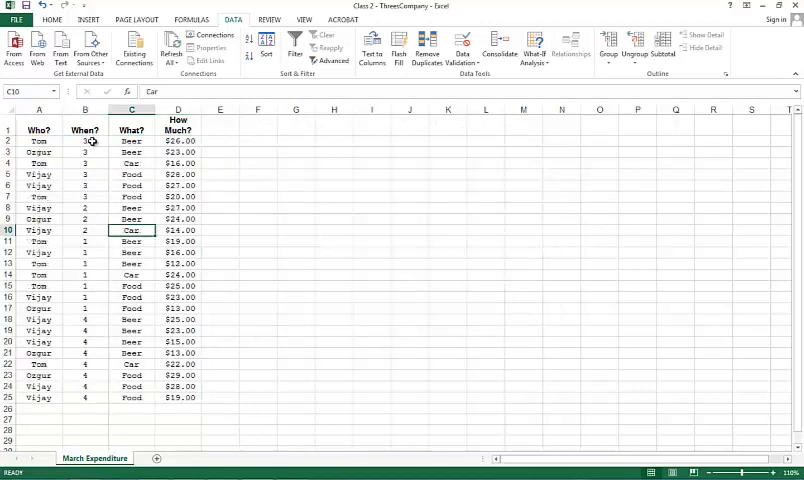